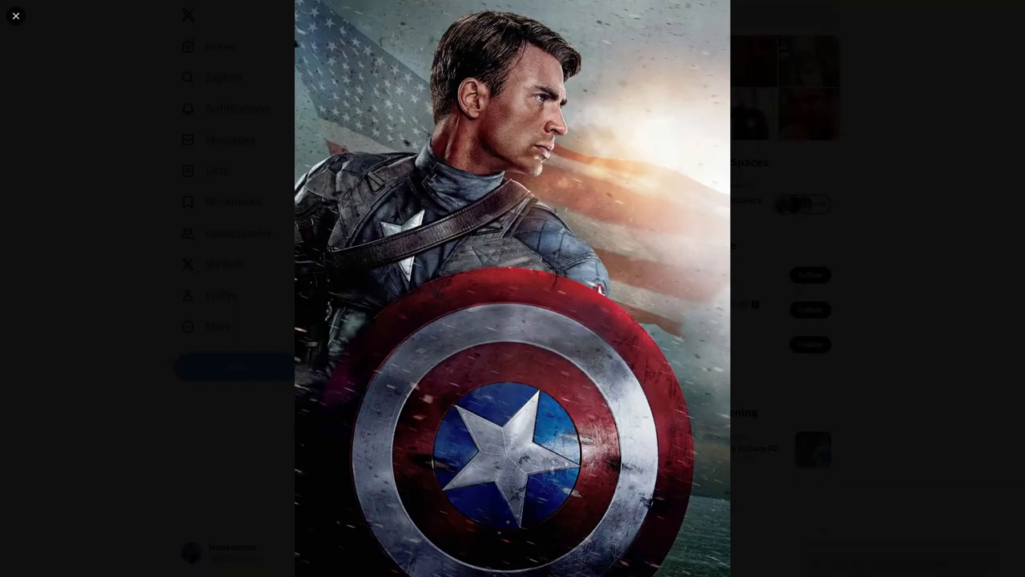
- Close the enlarged poster image to get back to MrBeast's X profile
click(16, 16)
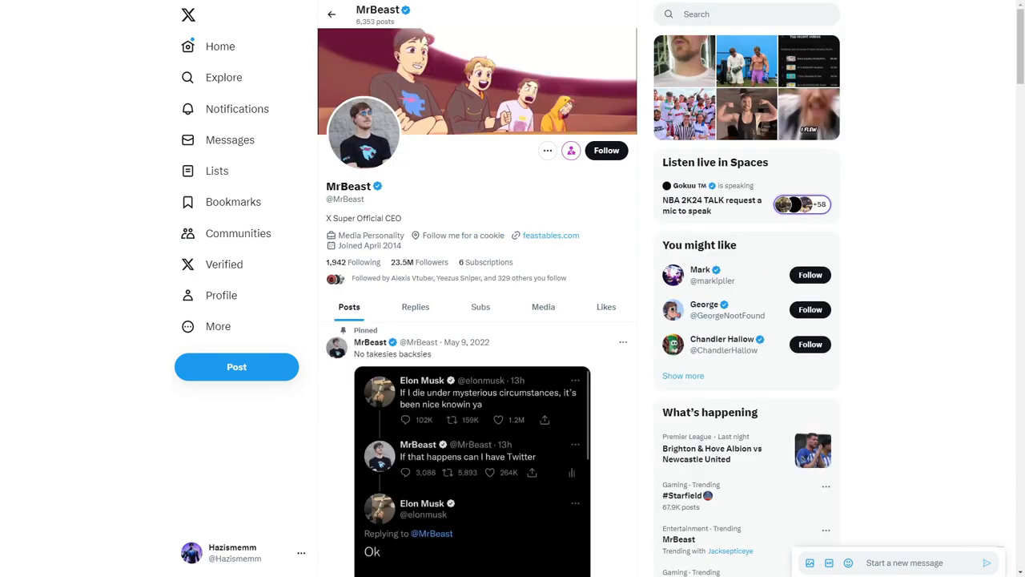
- Scroll down MrBeast's profile feed to the DramaAlert post about MrBeast and JackSepticEye
scroll(down, 3)
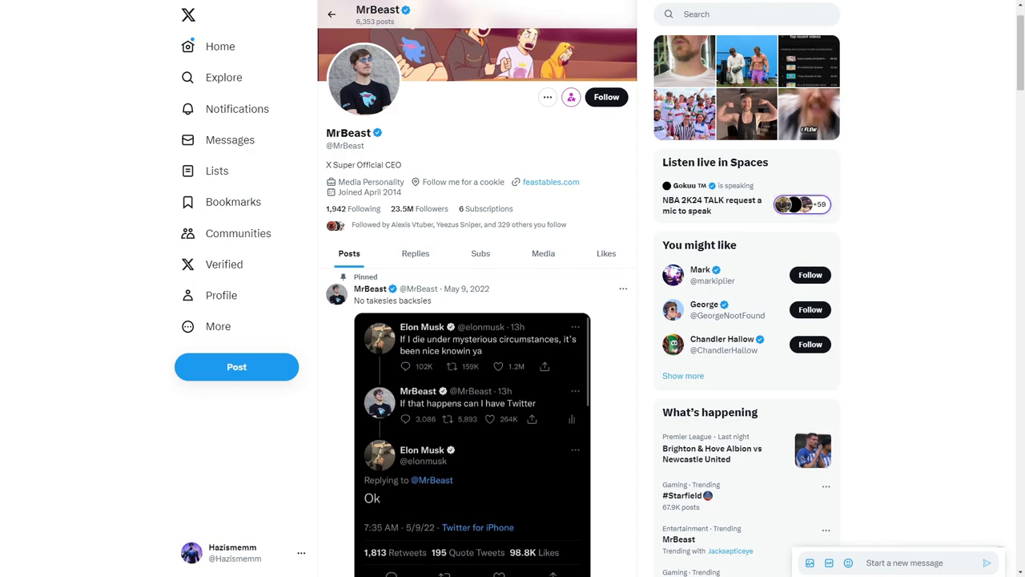
scroll(down, 3)
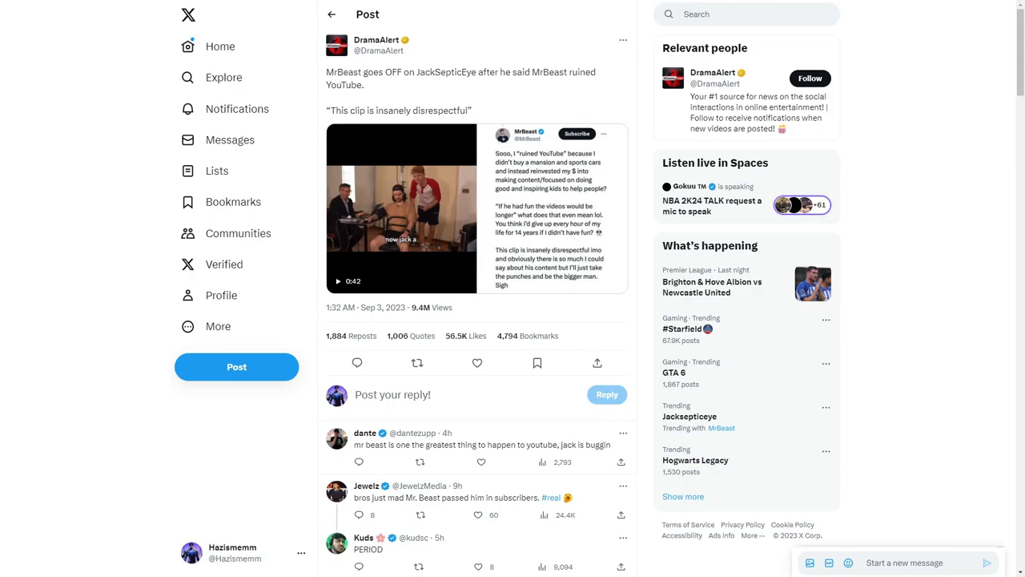
- Open MrBeast's quoted post responding to the claim he ruined YouTube from the DramaAlert post
click(417, 362)
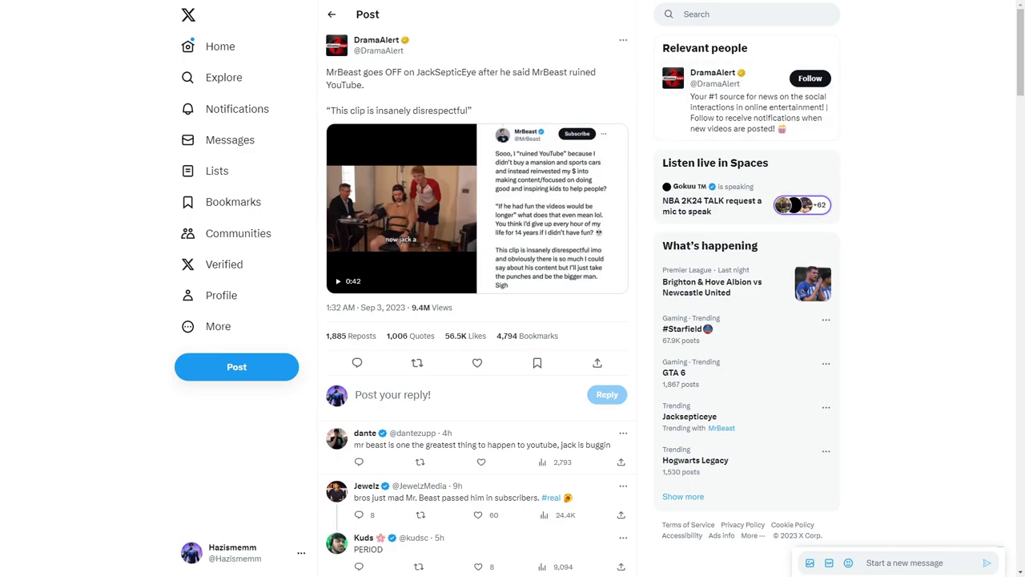
click(400, 208)
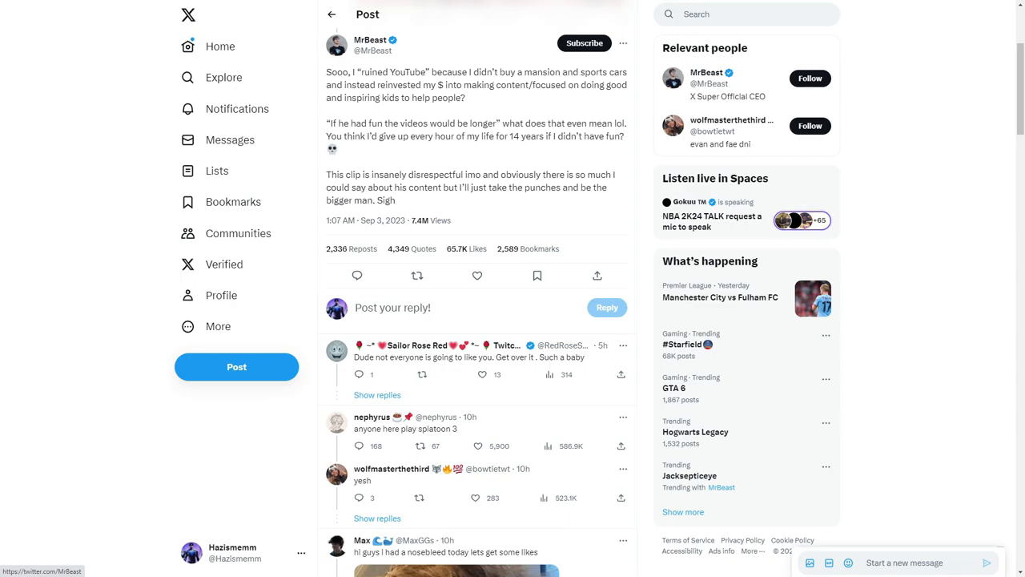
- Play the Jacksepticeye video clip quoted above MrBeast's post and read the replies below
scroll(down, 3)
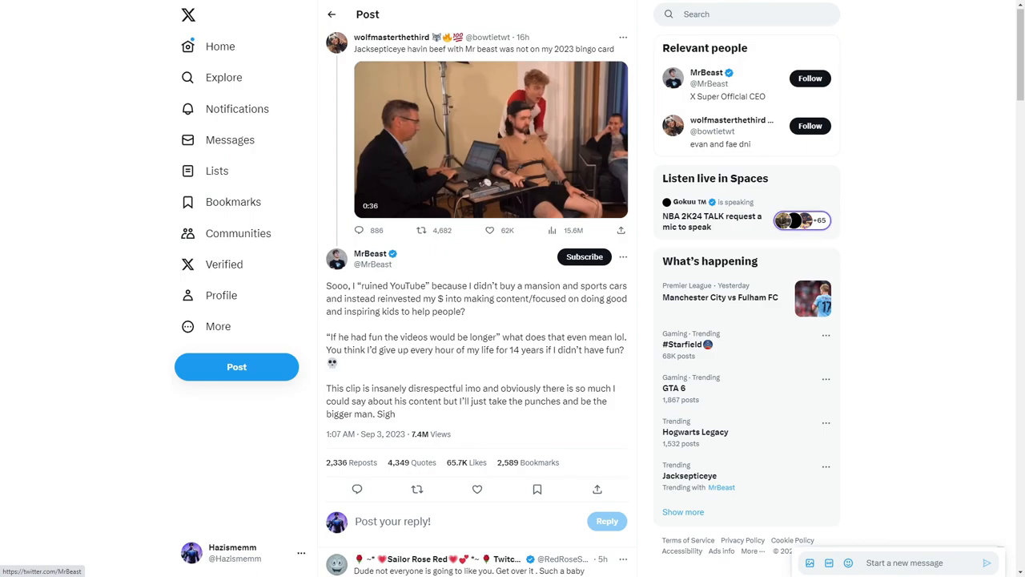
click(490, 139)
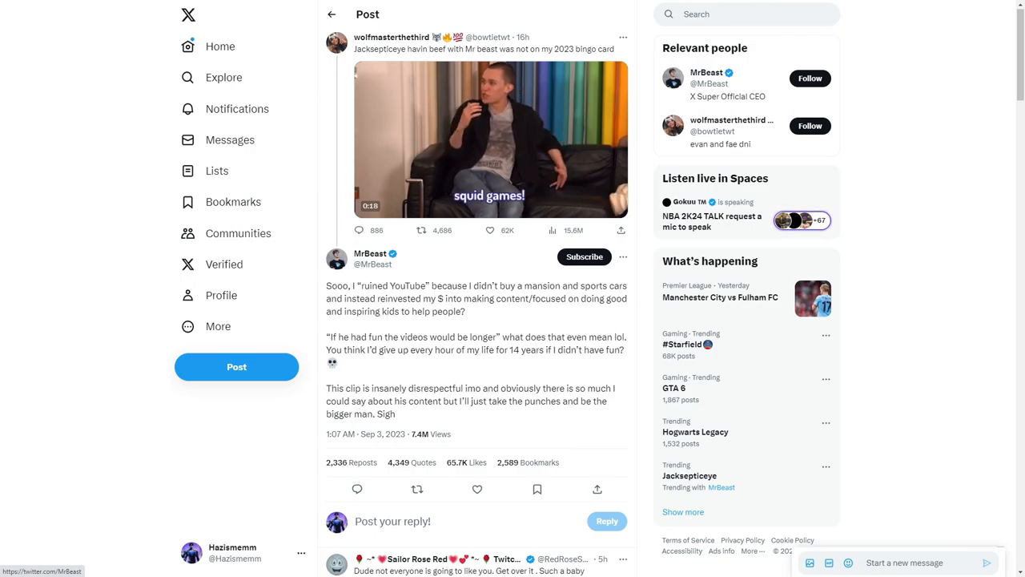
scroll(down, 3)
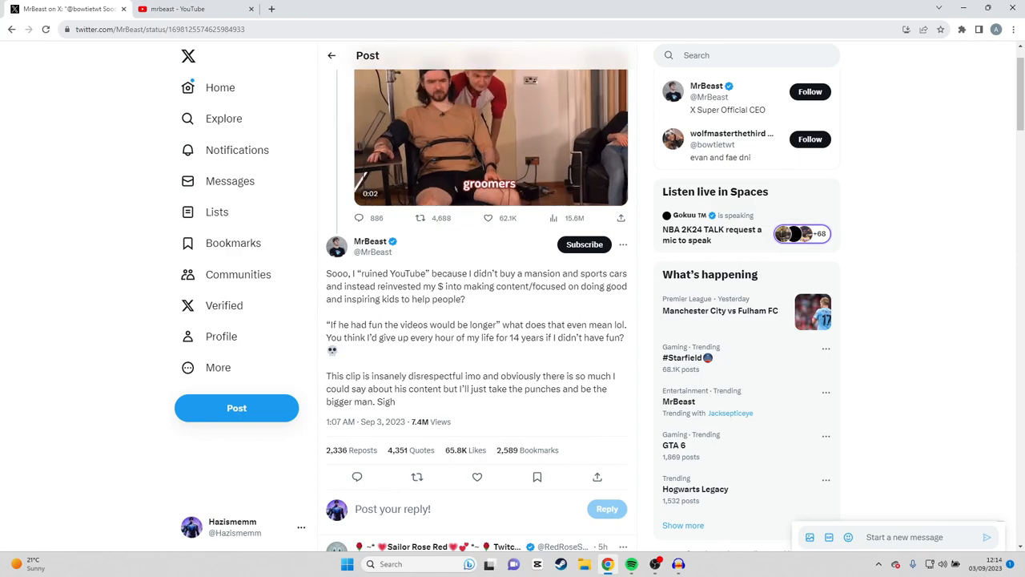
- Browse Google image results for 'Mr beast house', then open MrBeast's channel from the YouTube results tab
click(399, 10)
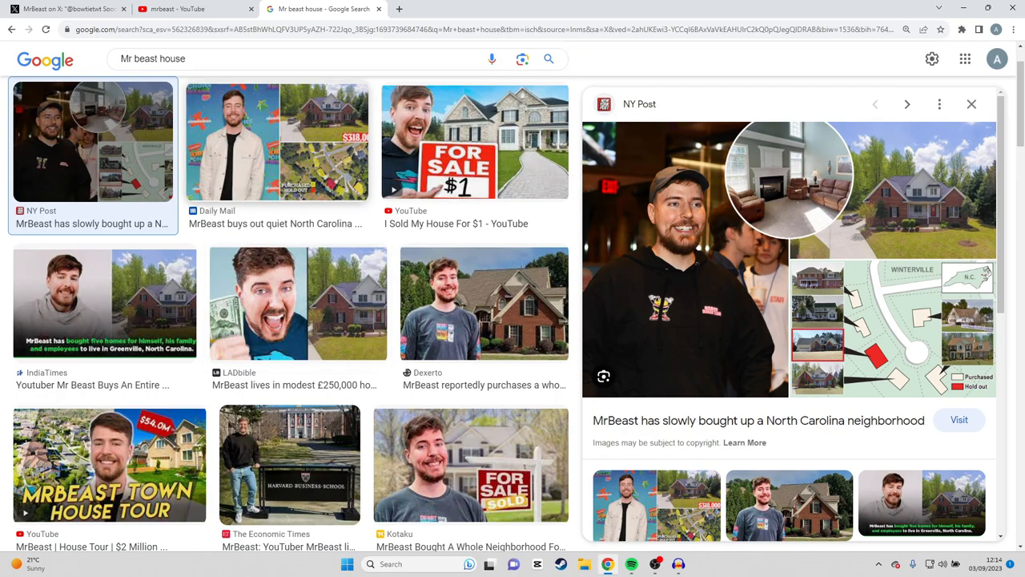
scroll(down, 3)
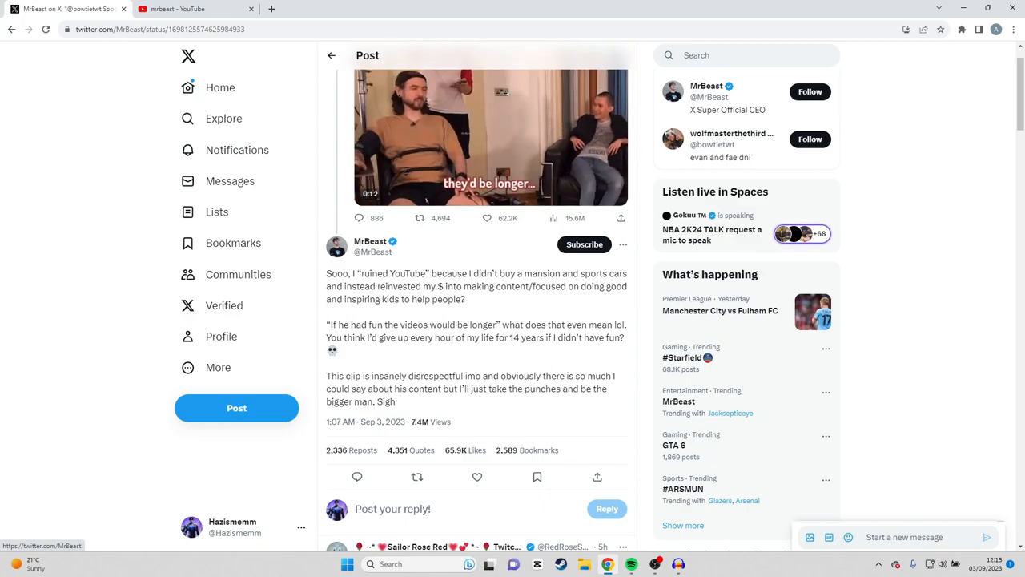
click(195, 9)
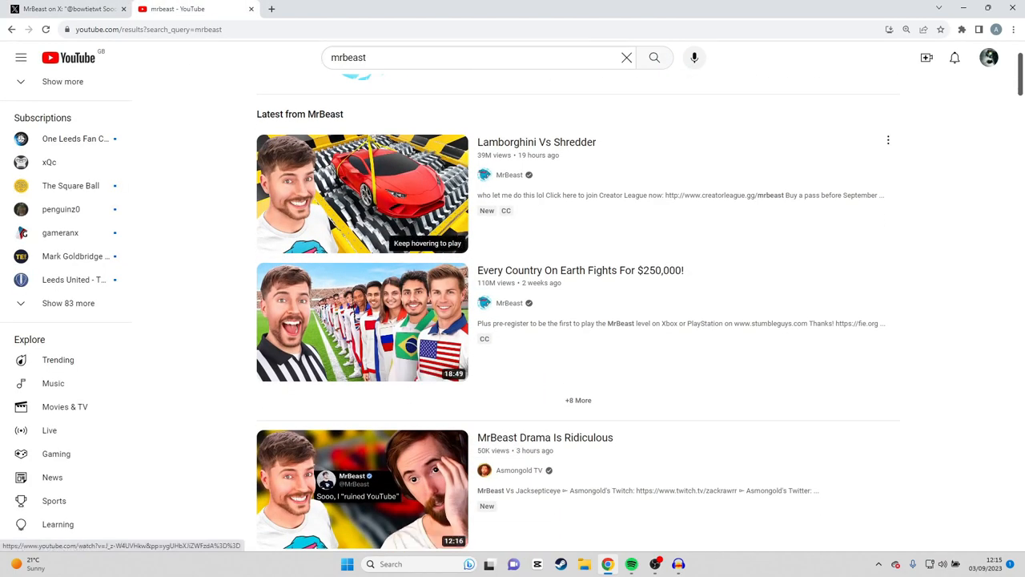
click(509, 174)
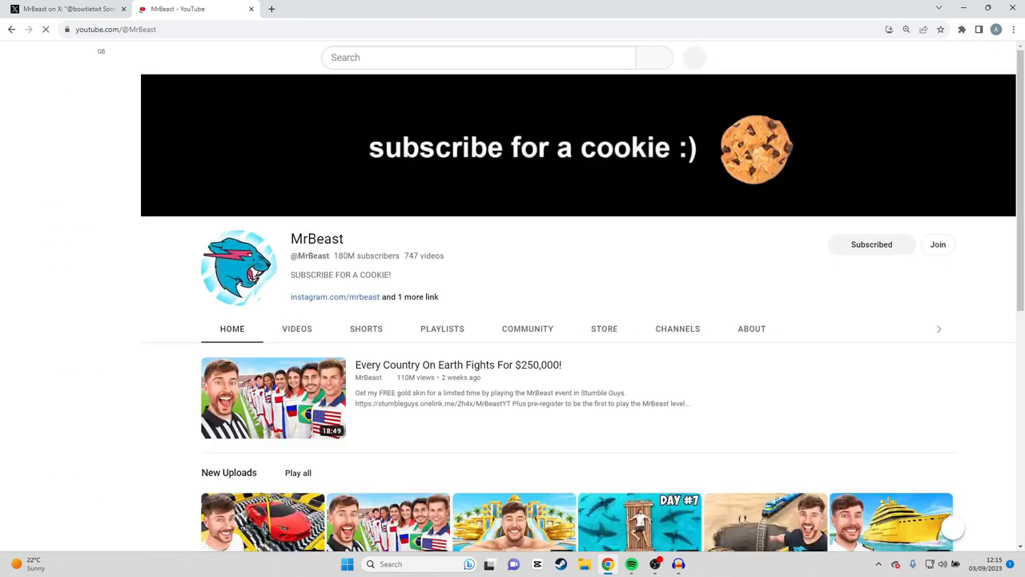
- Scroll through the Videos tab of MrBeast's channel, then switch back to the X post tab
click(296, 328)
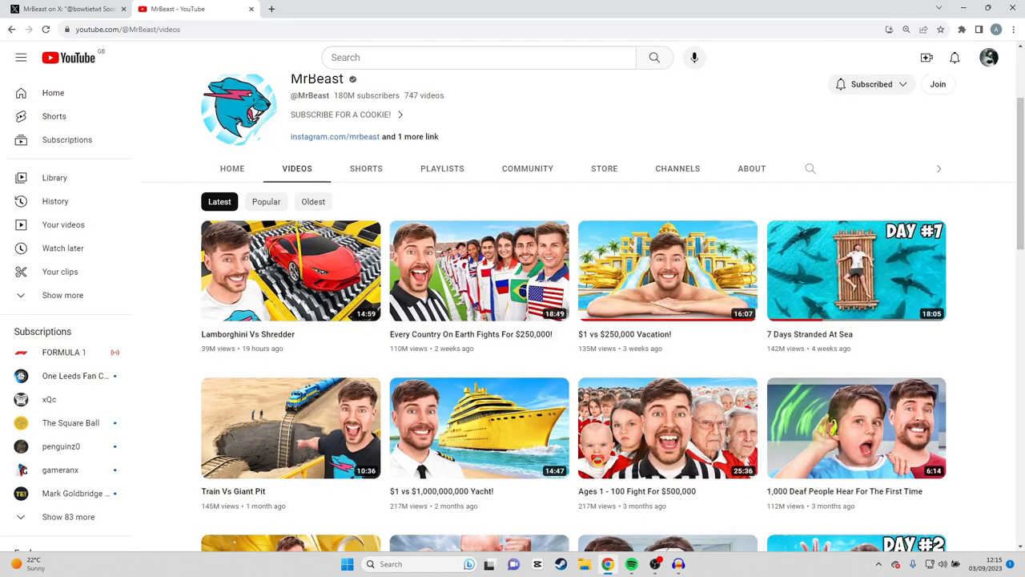
scroll(down, 3)
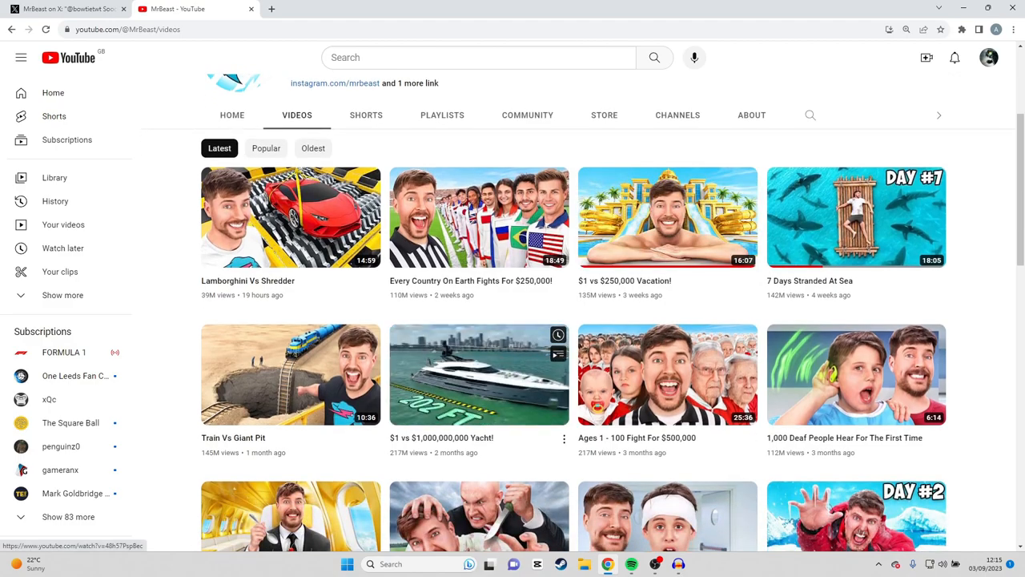
scroll(down, 3)
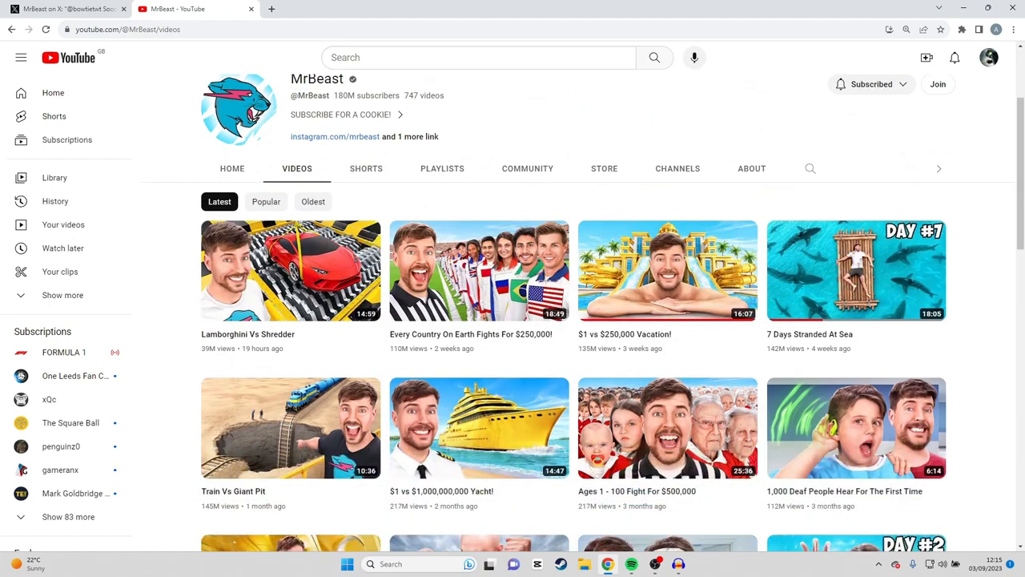
scroll(down, 3)
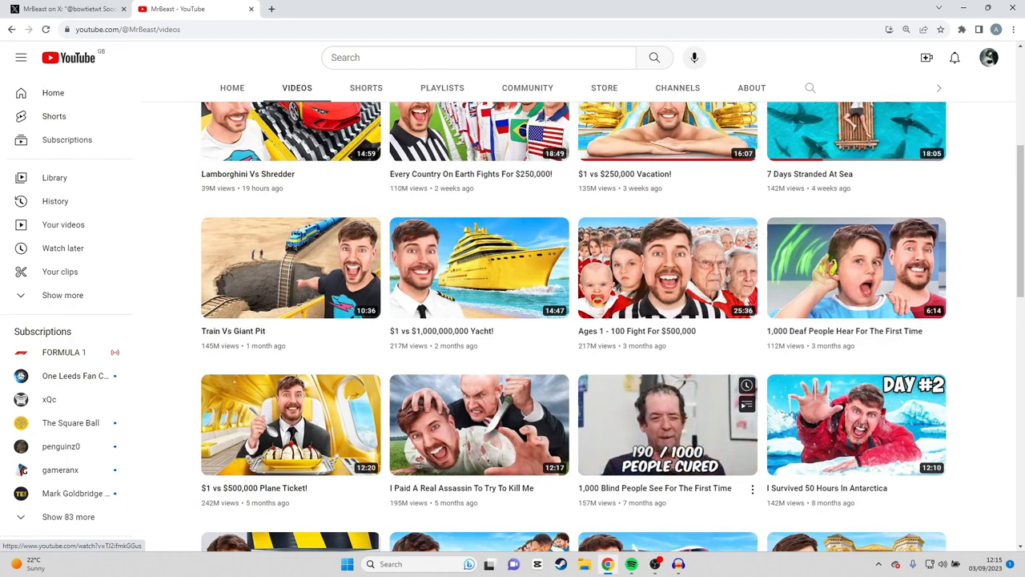
scroll(down, 3)
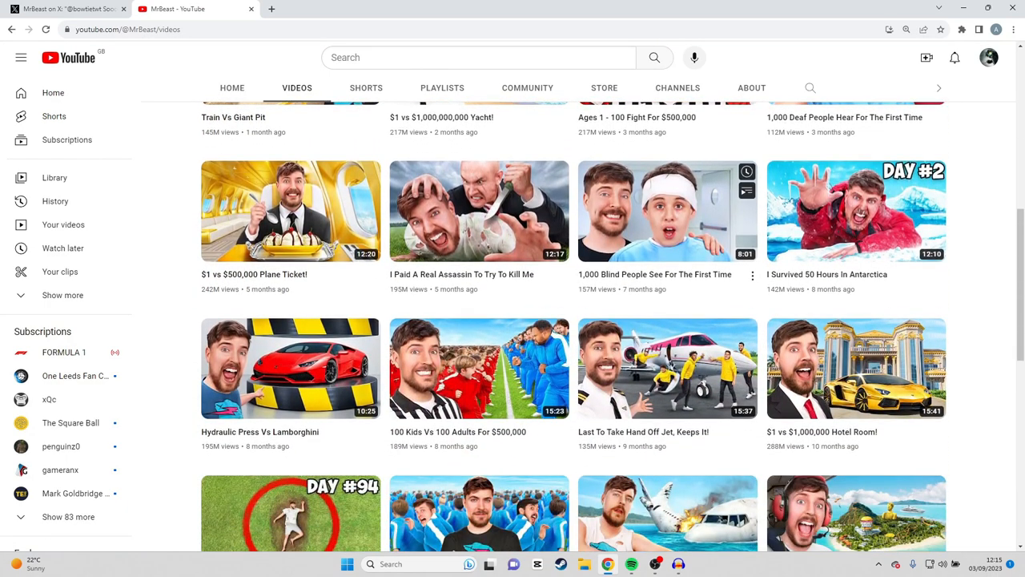
mouse_move(61, 272)
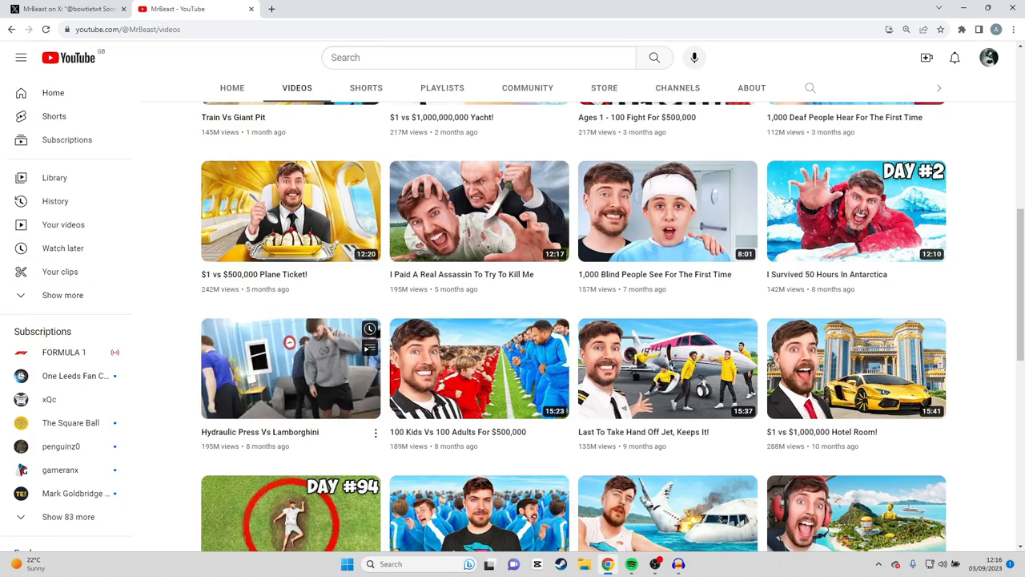
scroll(down, 3)
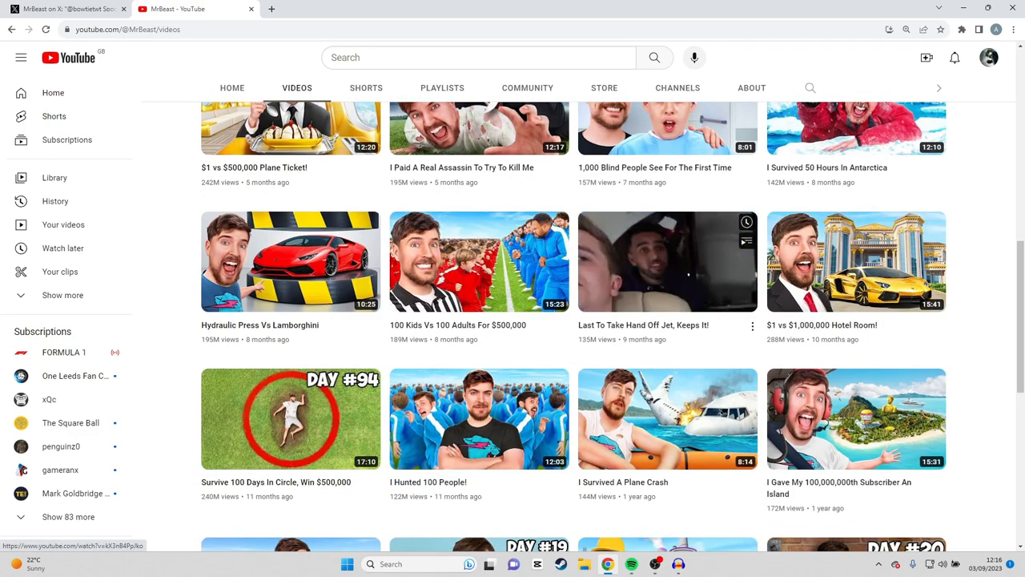
scroll(down, 3)
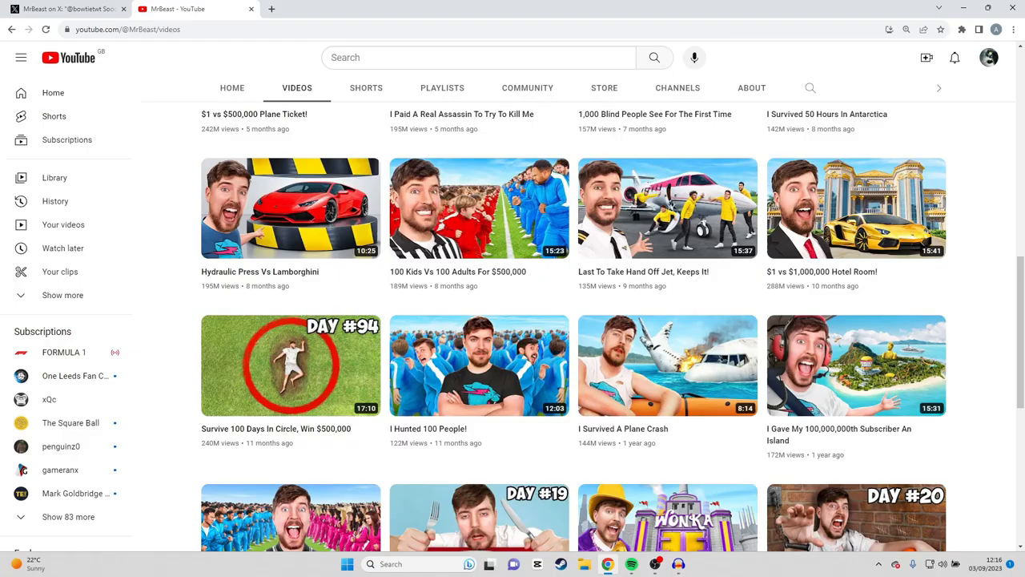
scroll(up, 3)
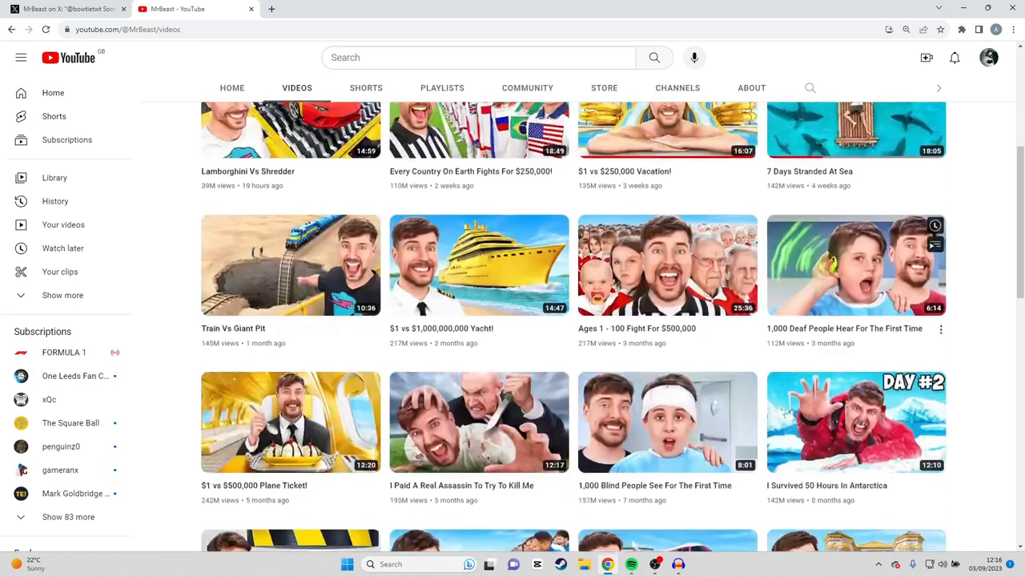
click(67, 10)
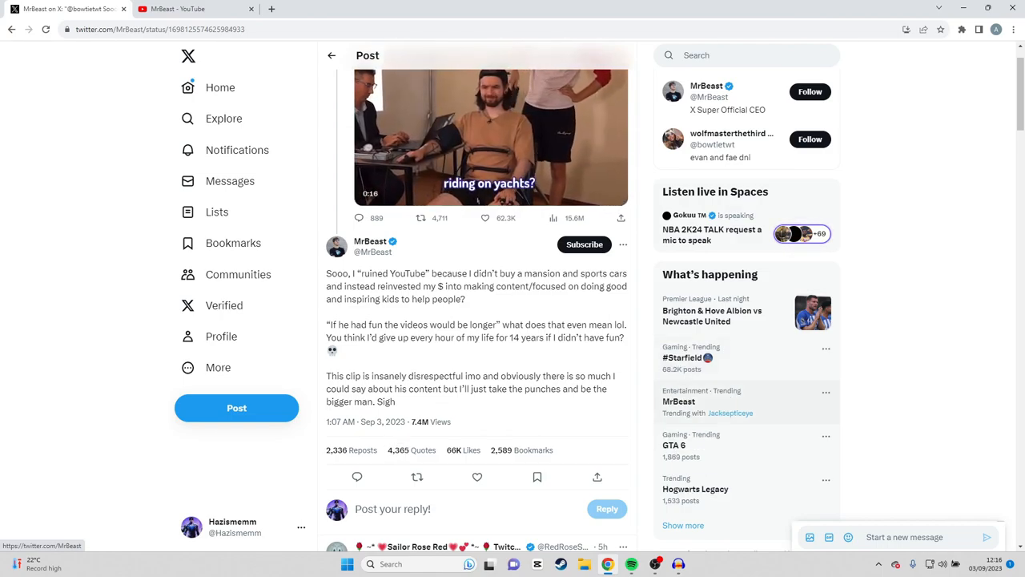
- Switch from the X post to the 'MrBeast - YouTube' tab showing his videos
click(177, 9)
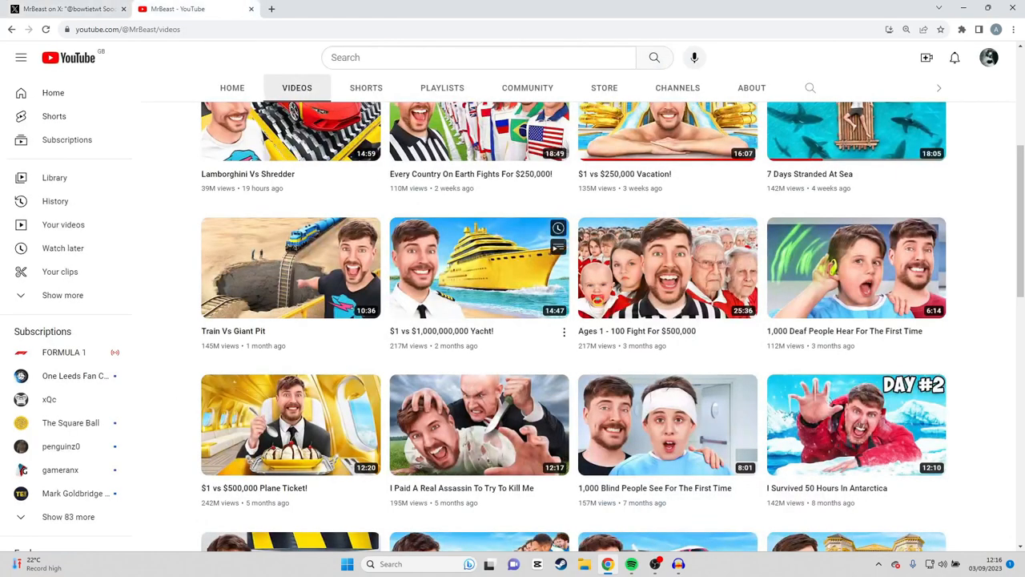
scroll(down, 3)
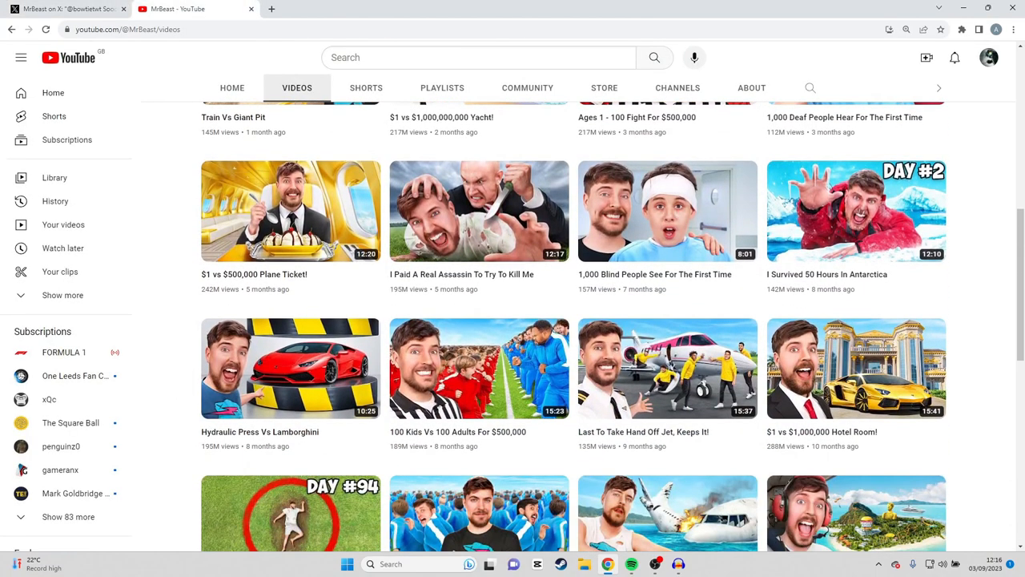
scroll(down, 3)
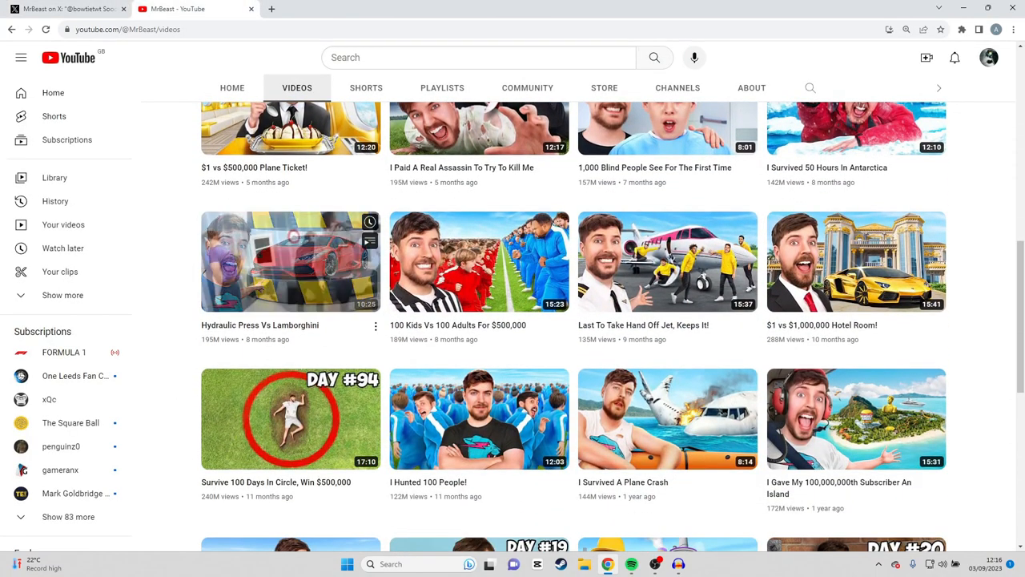
scroll(down, 3)
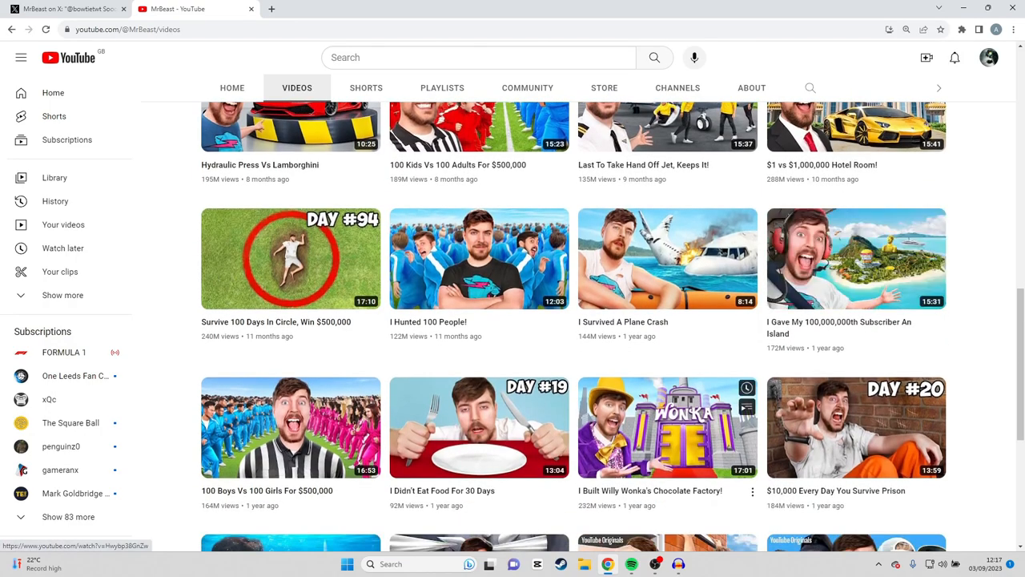
scroll(down, 3)
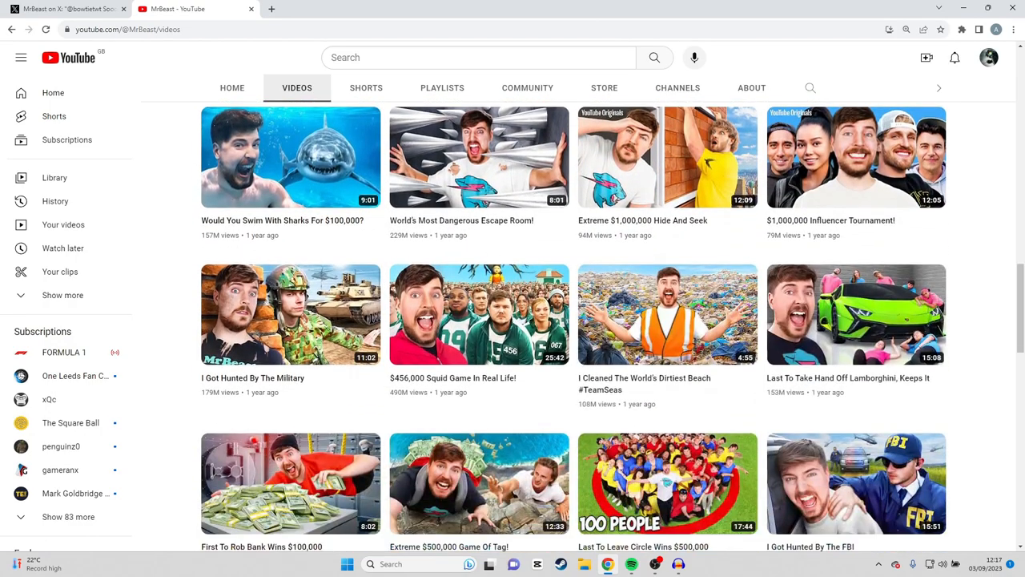
mouse_move(855, 313)
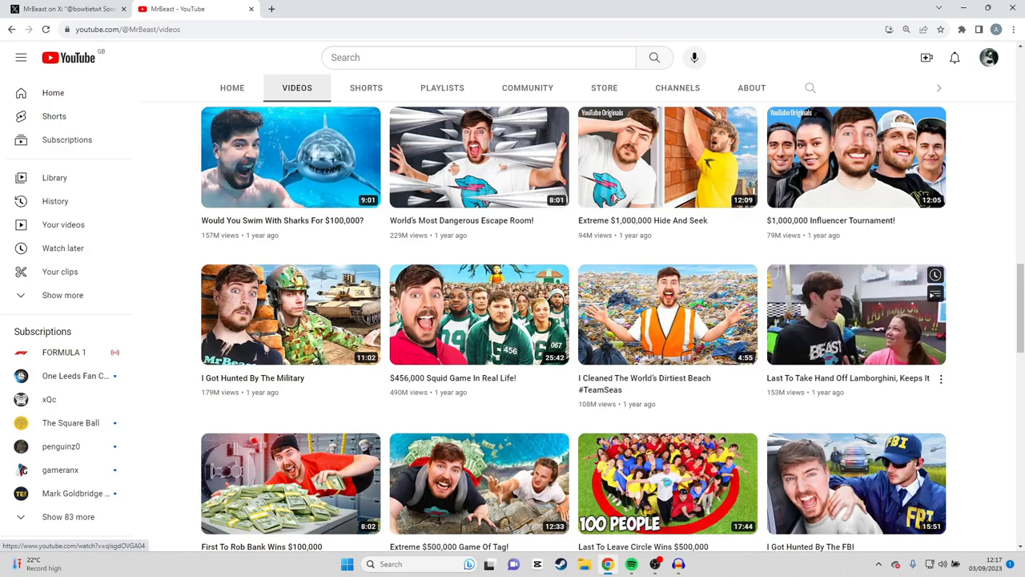
scroll(down, 3)
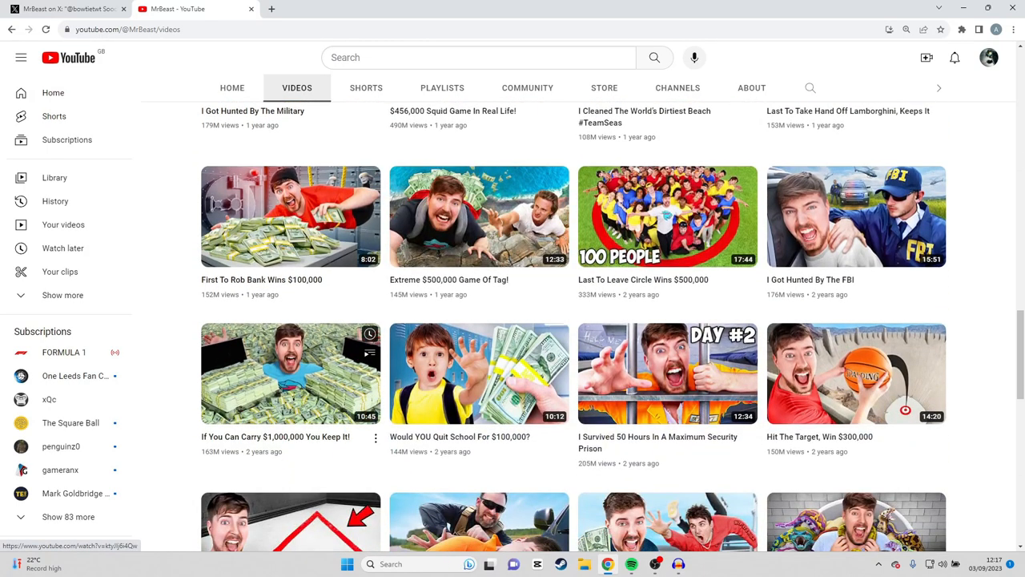
- Return to MrBeast's X post and open his X profile from his name
click(67, 10)
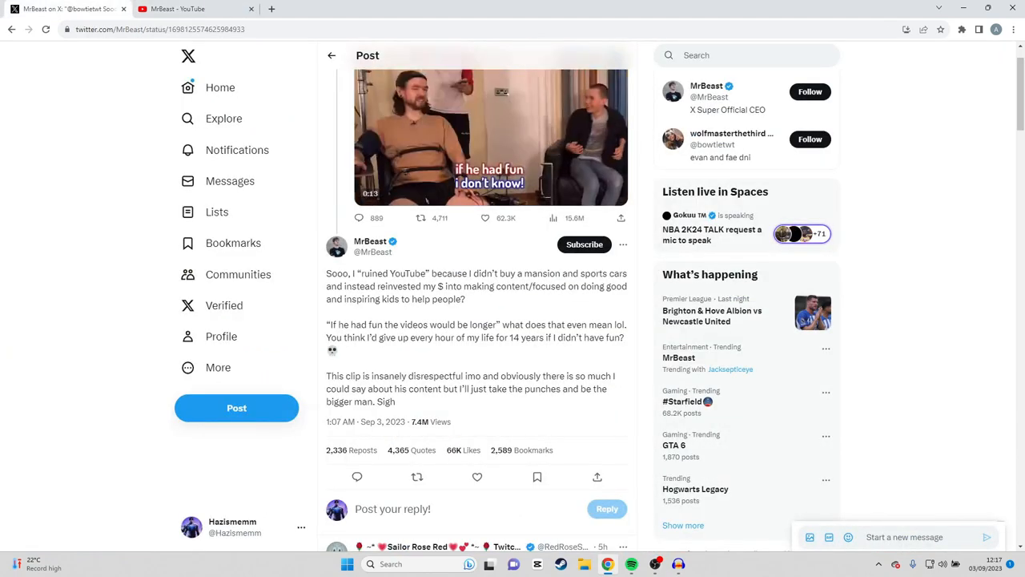
drag(461, 272, 594, 285)
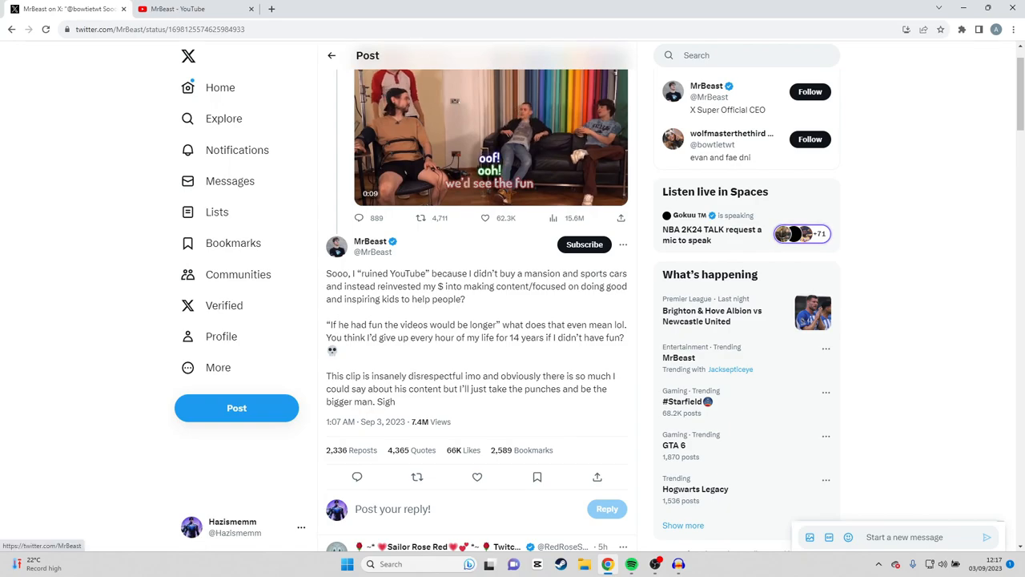
click(370, 241)
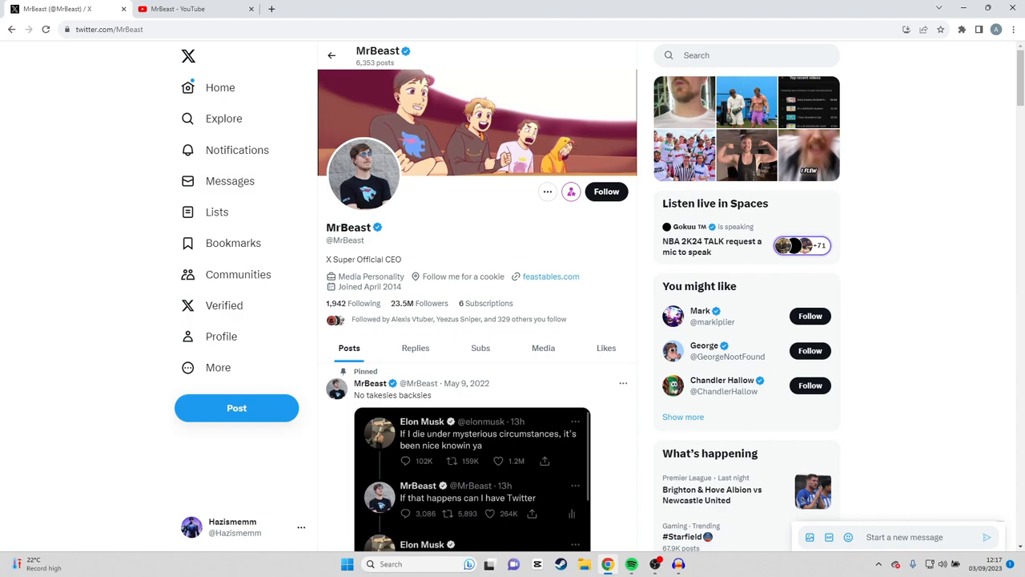
- Scroll through MrBeast's recent X posts, then switch back to the YouTube videos tab
scroll(down, 3)
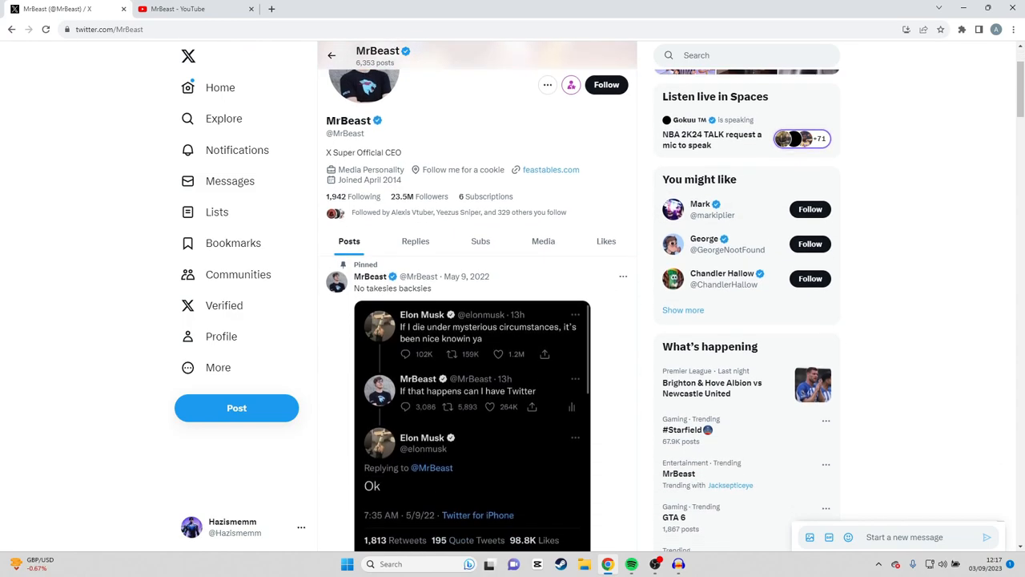
scroll(down, 3)
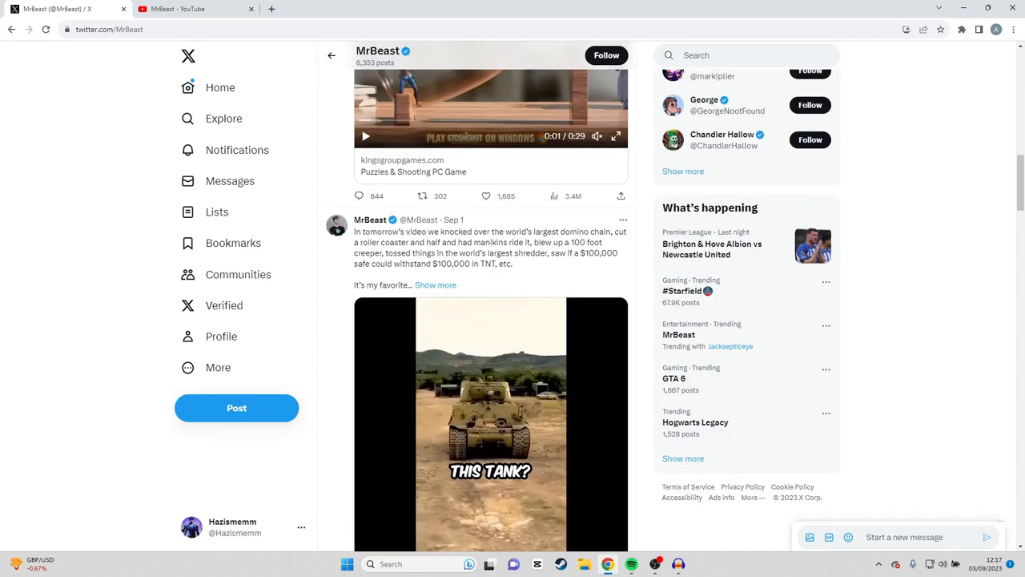
scroll(down, 3)
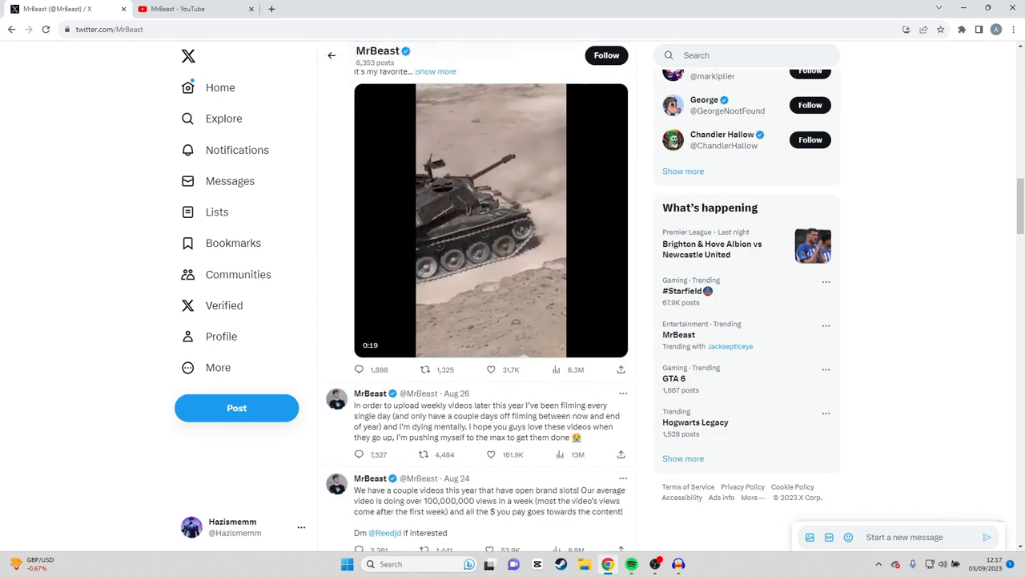
scroll(down, 3)
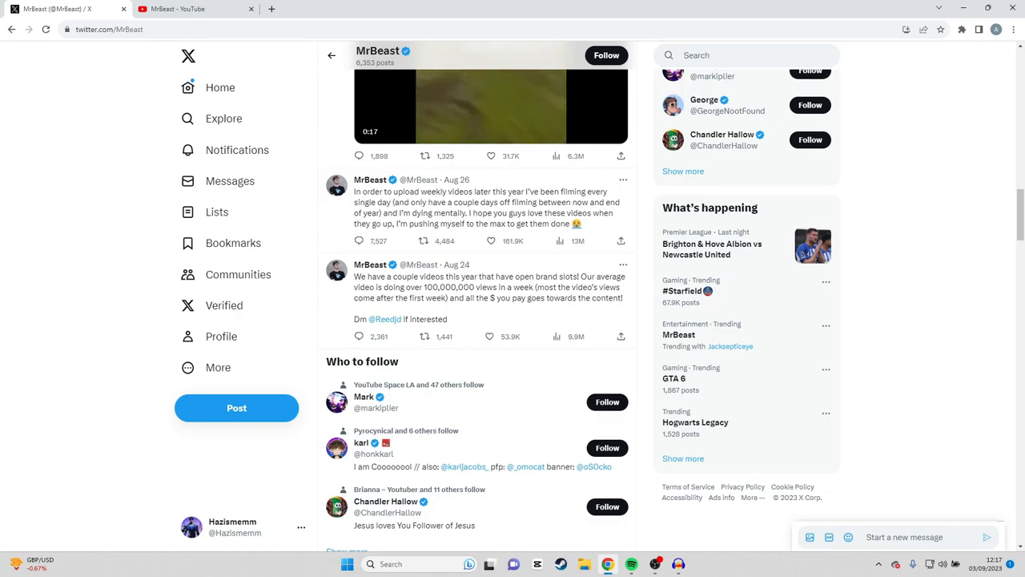
scroll(down, 3)
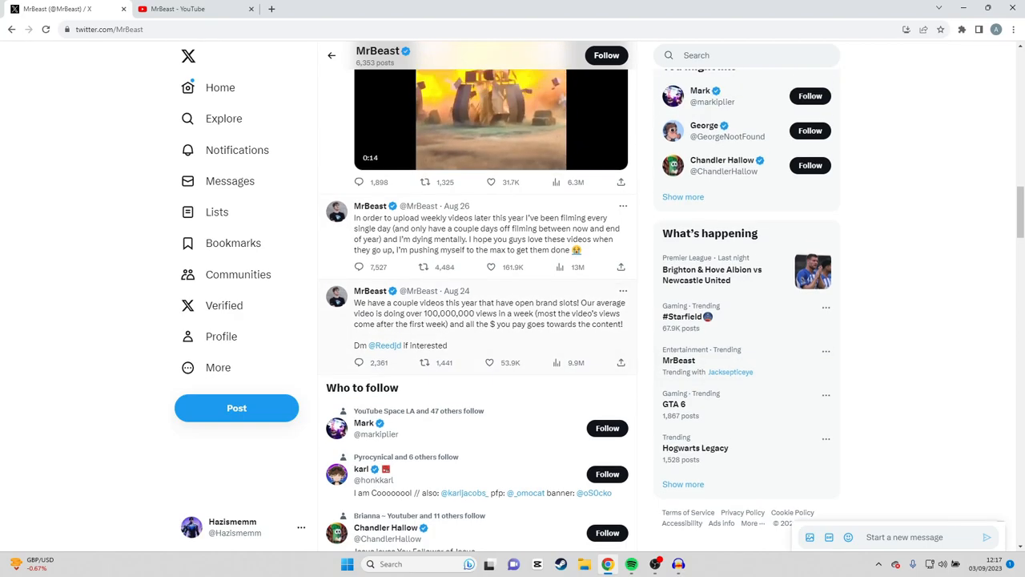
click(192, 10)
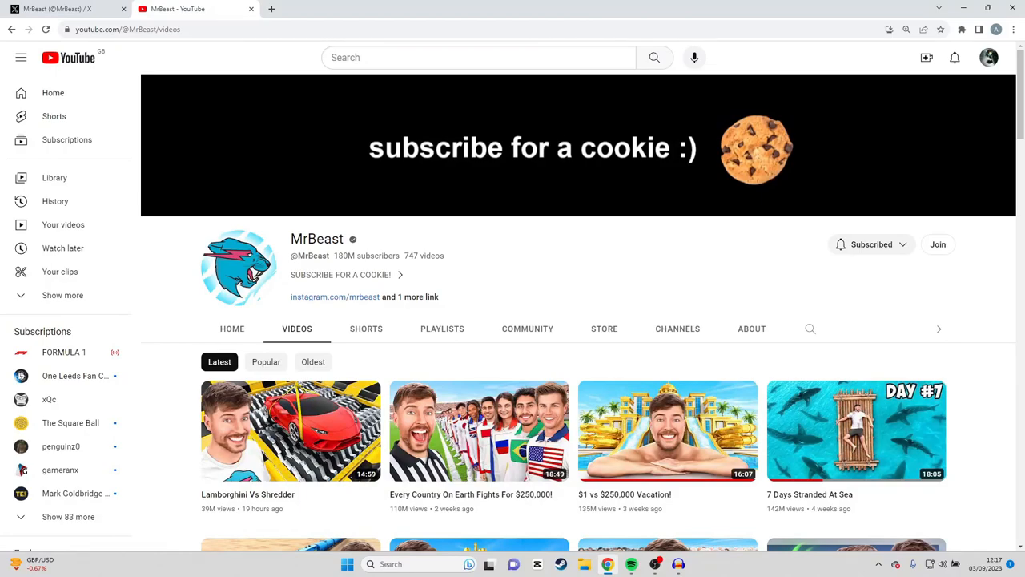
- Sort MrBeast's channel videos by Popular and scroll down through the most-viewed uploads
click(266, 356)
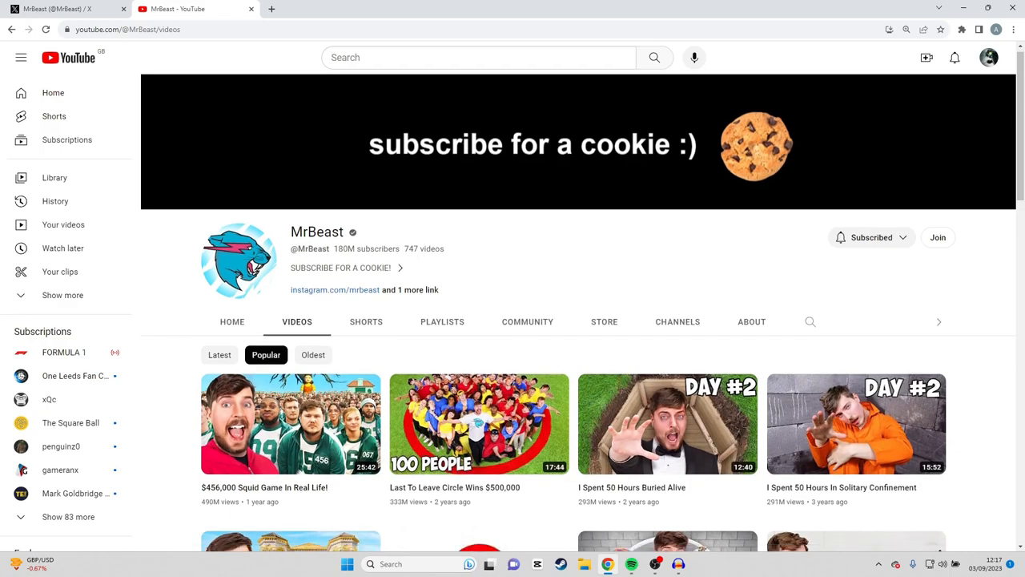
scroll(down, 3)
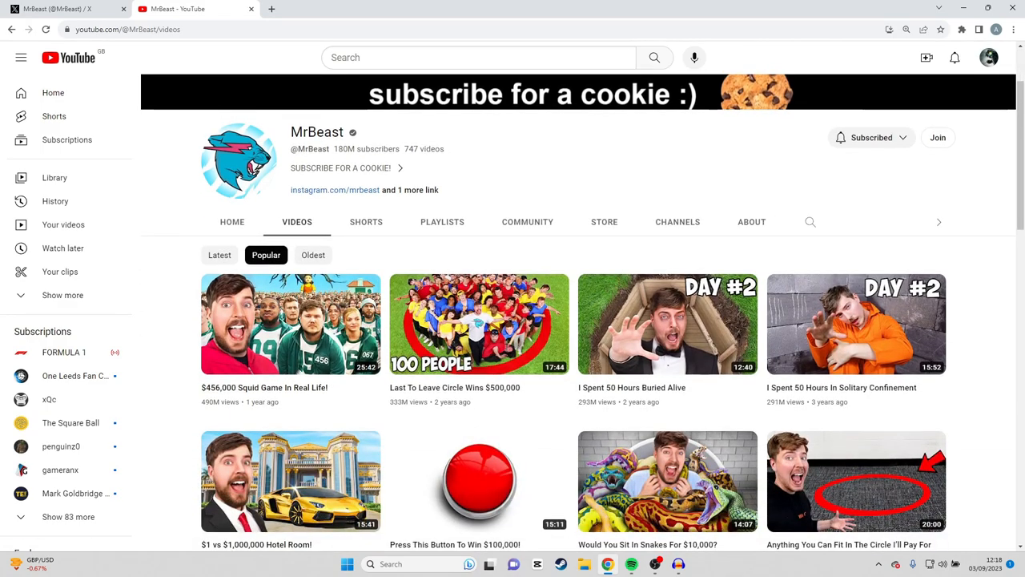
scroll(down, 3)
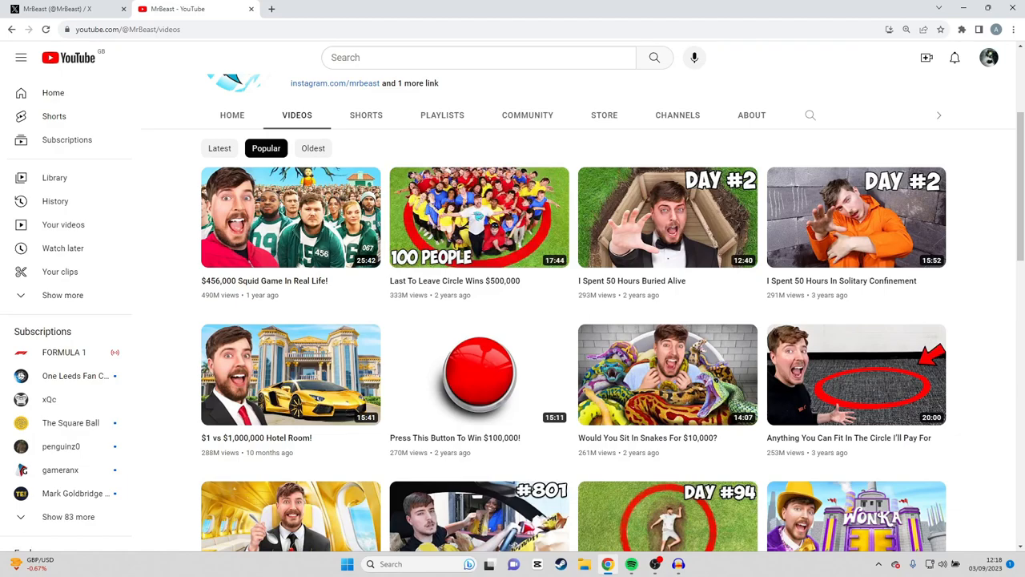
scroll(down, 3)
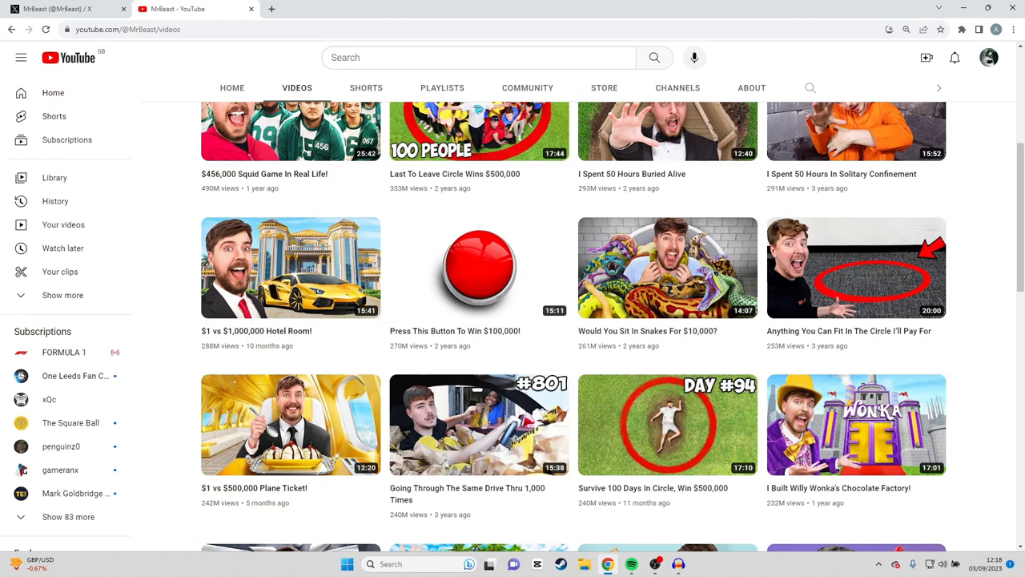
scroll(down, 3)
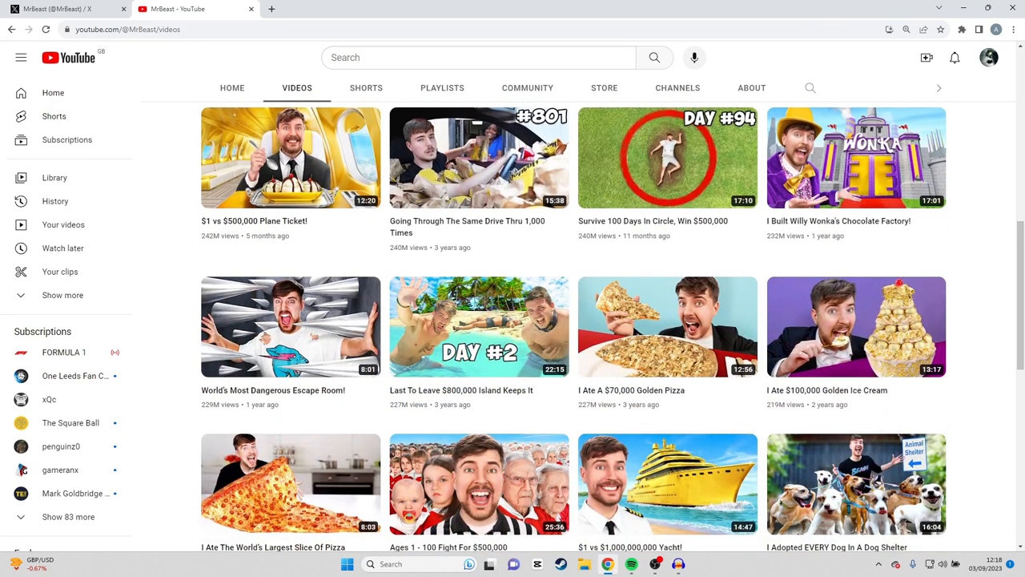
scroll(down, 3)
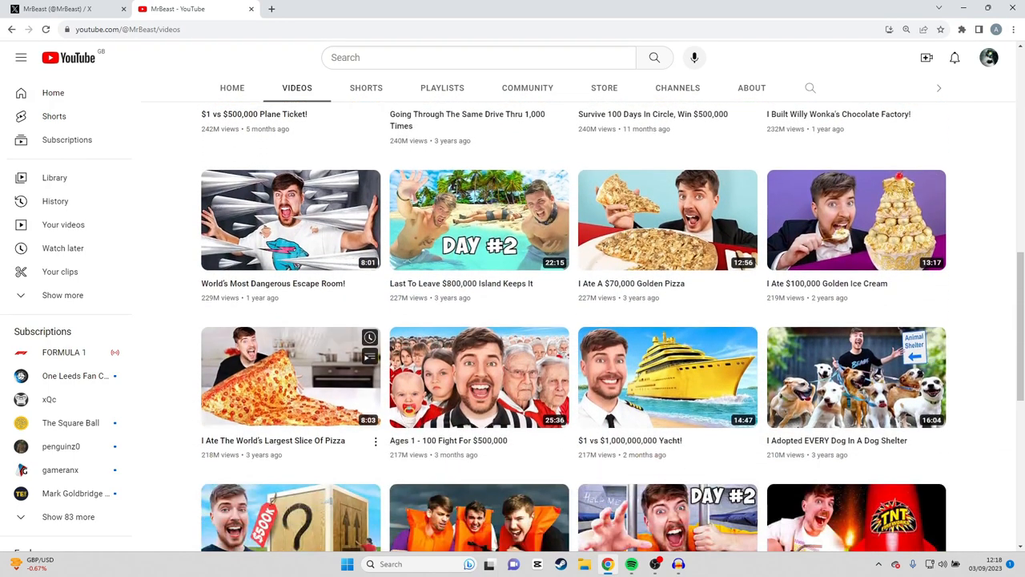
scroll(down, 3)
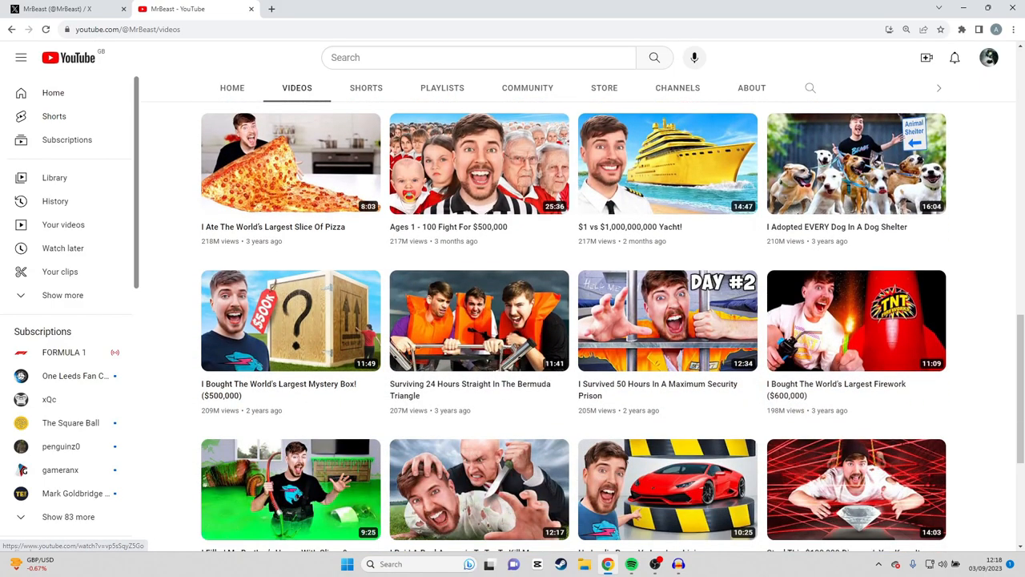
scroll(down, 3)
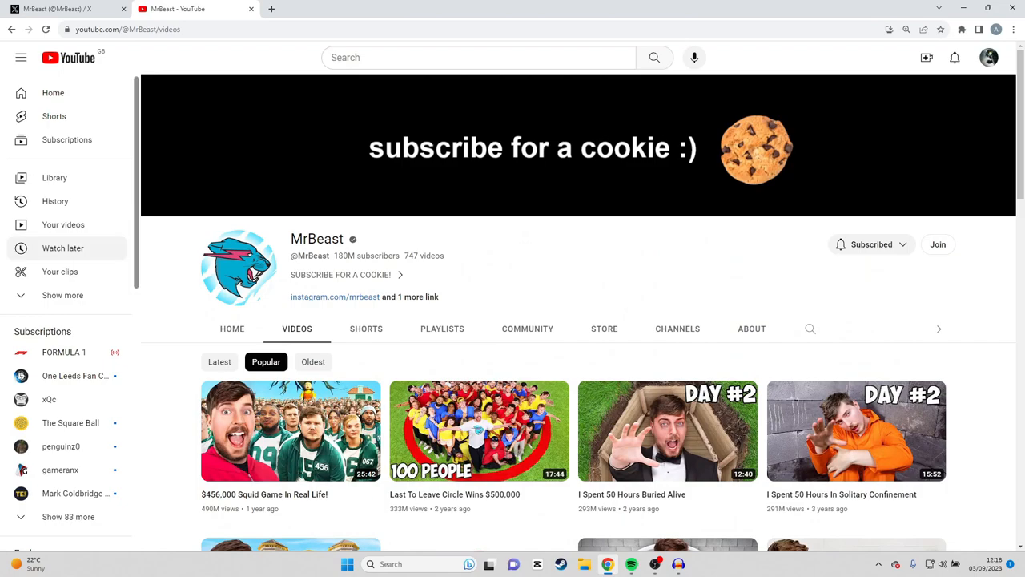
- From MrBeast's X profile, follow 'Trending with Jacksepticeye' and browse the Top results about the dispute
click(195, 10)
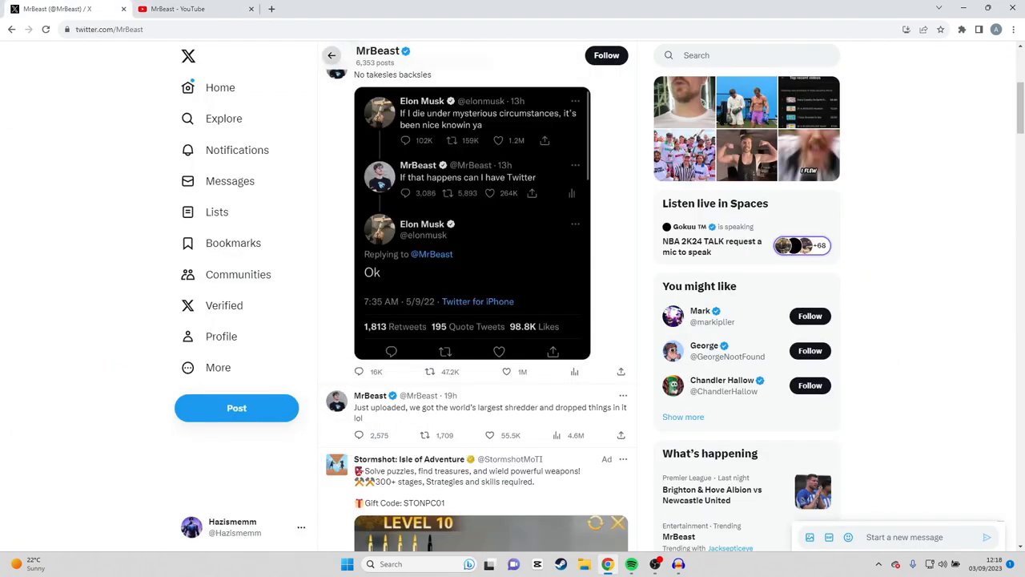
click(224, 118)
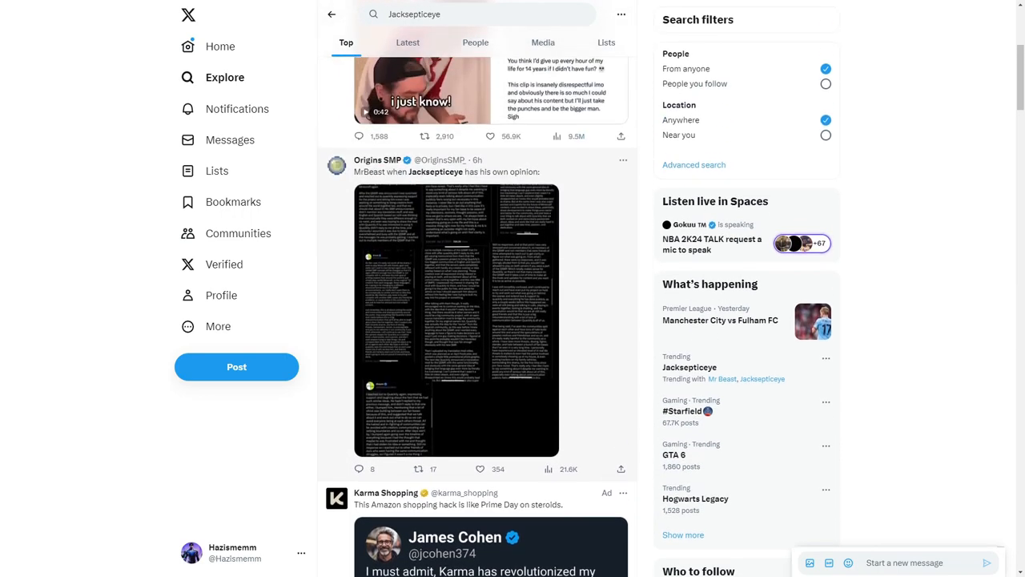
scroll(down, 3)
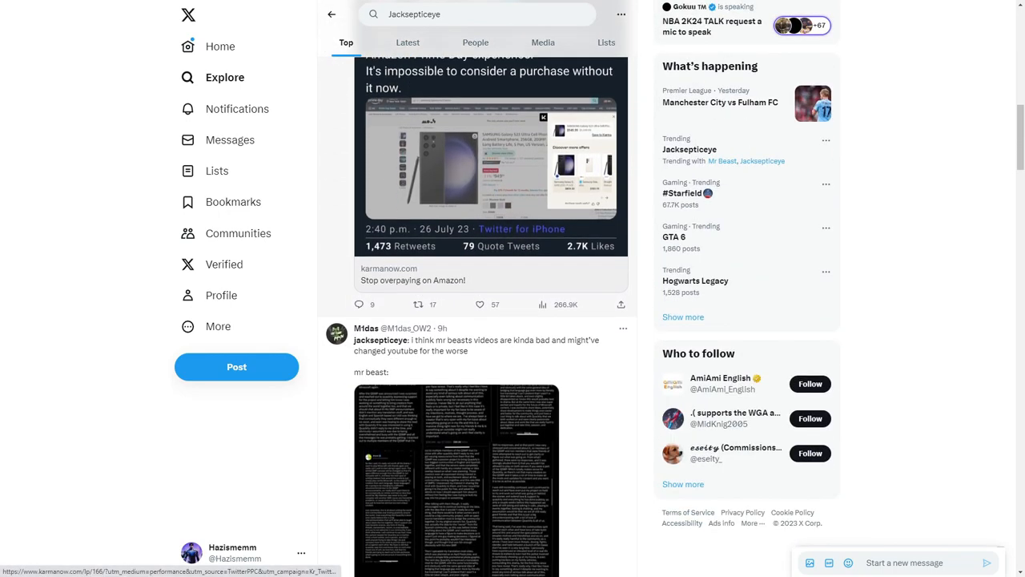
scroll(down, 3)
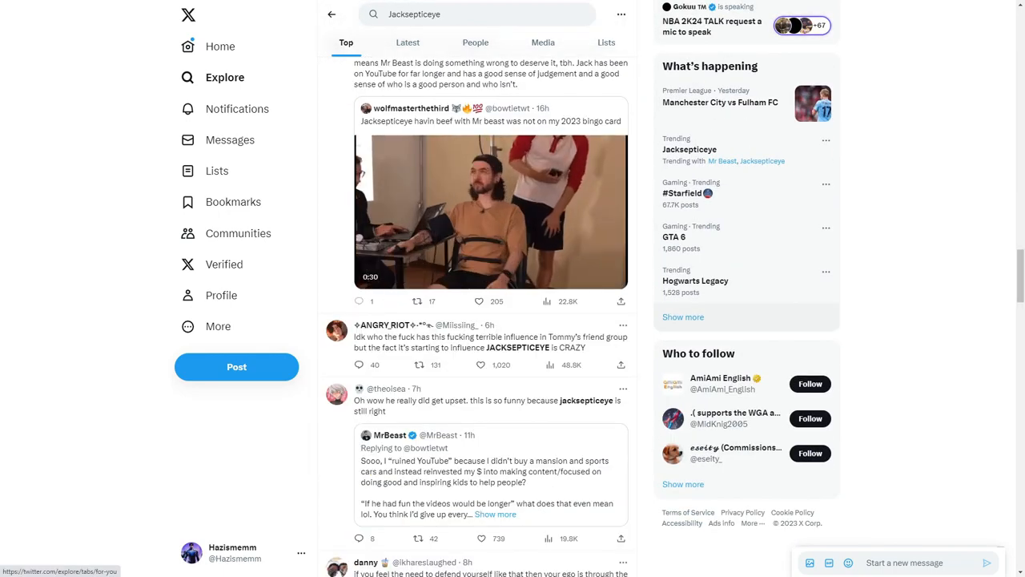